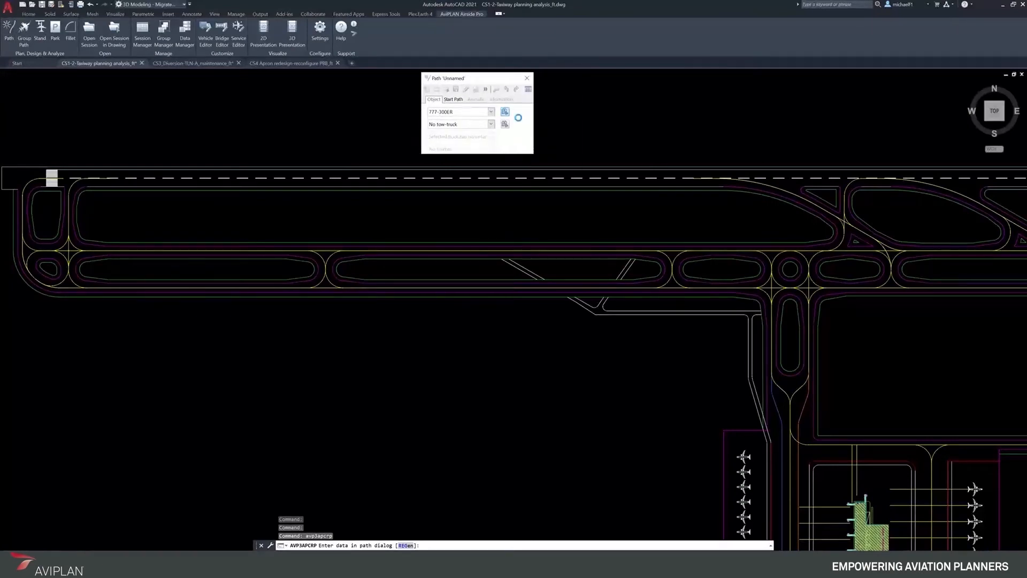
Step: Open the Select Object library from the Path dialog's aircraft field
click(505, 110)
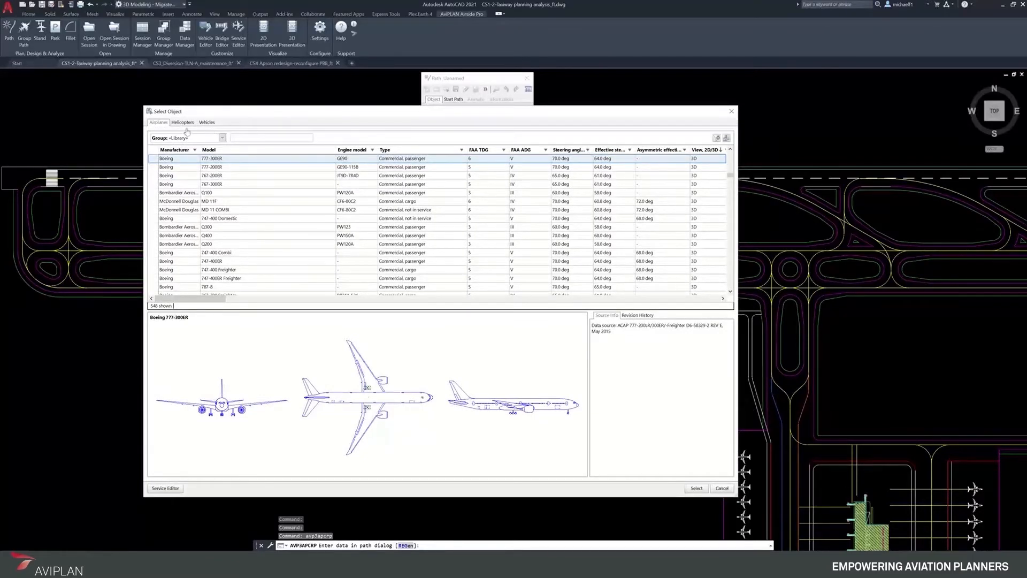
Step: Filter the library by type and select the Boeing 777-300ER as the path's aircraft
click(207, 122)
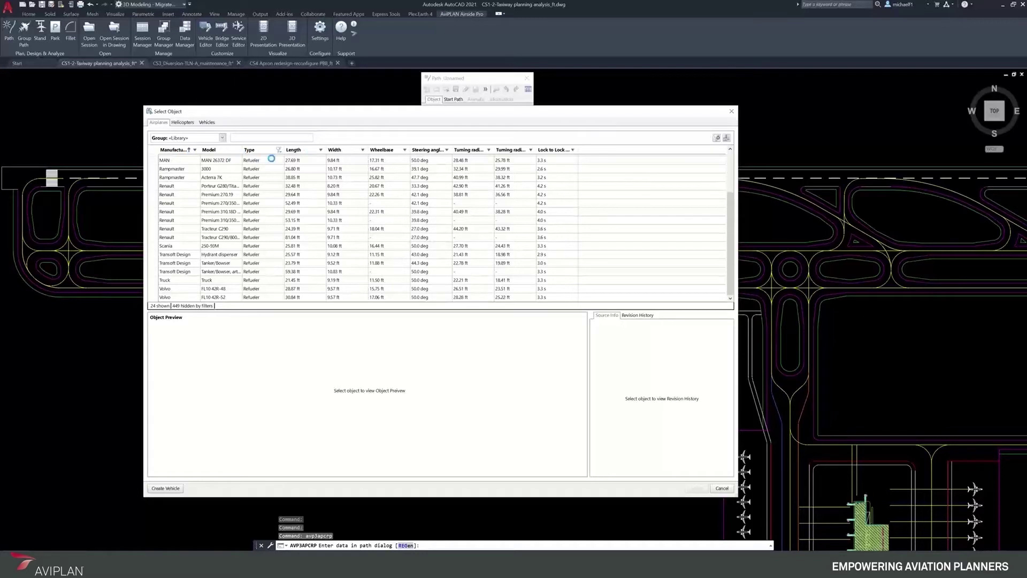
click(159, 122)
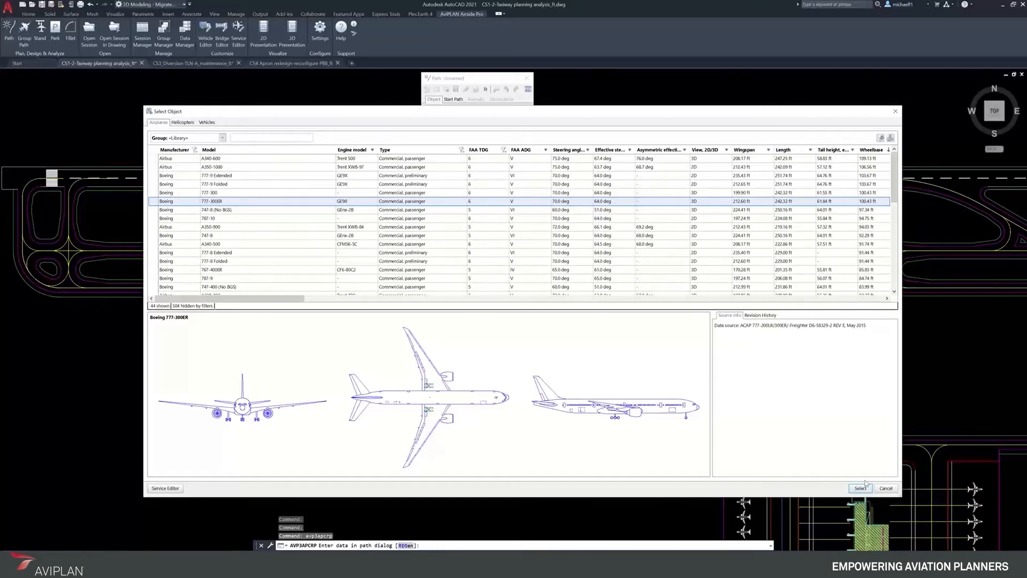
click(861, 488)
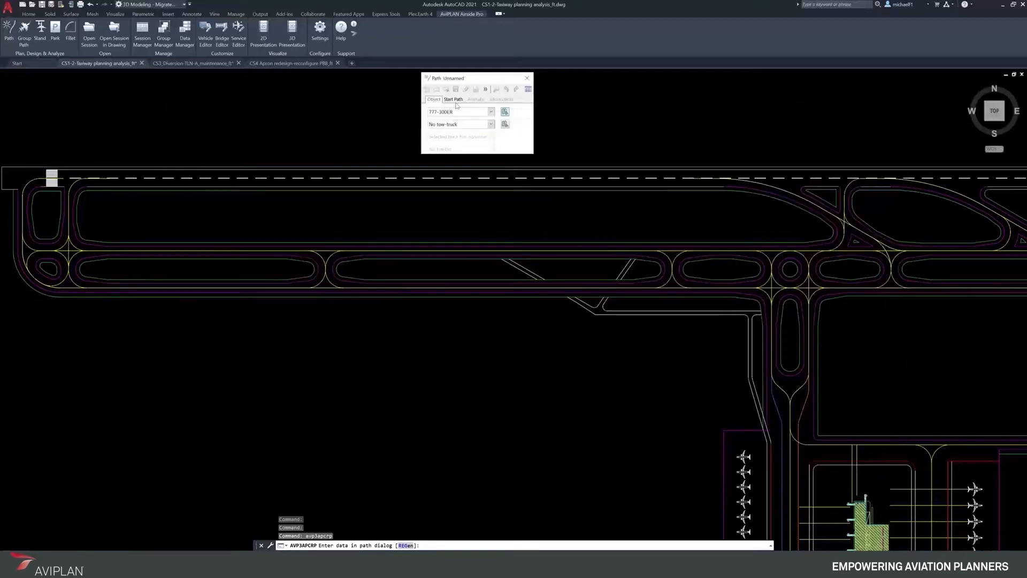
Step: Place the 777-300ER's starting position and heading on the runway to begin the path
click(453, 99)
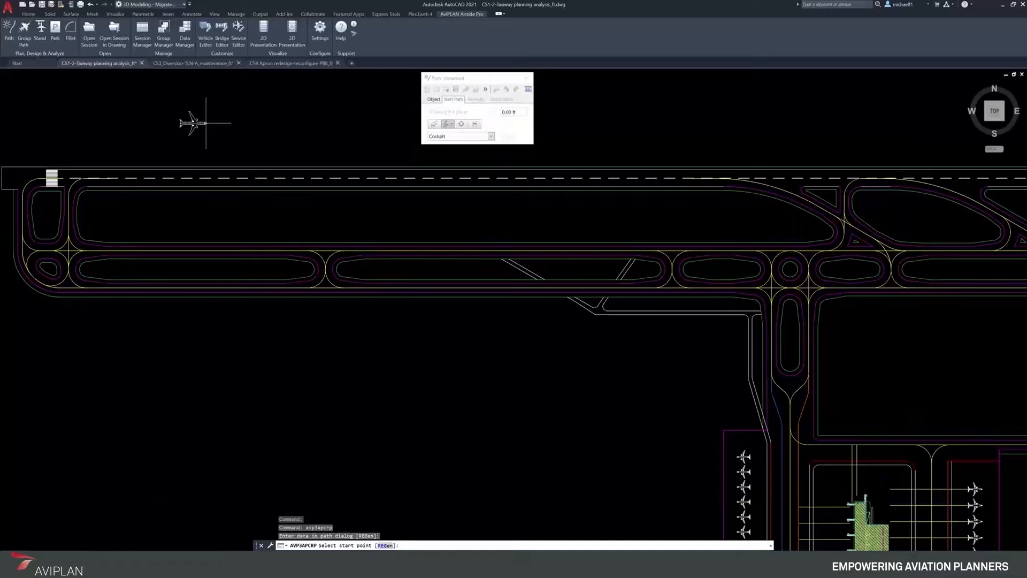
mouse_move(170, 118)
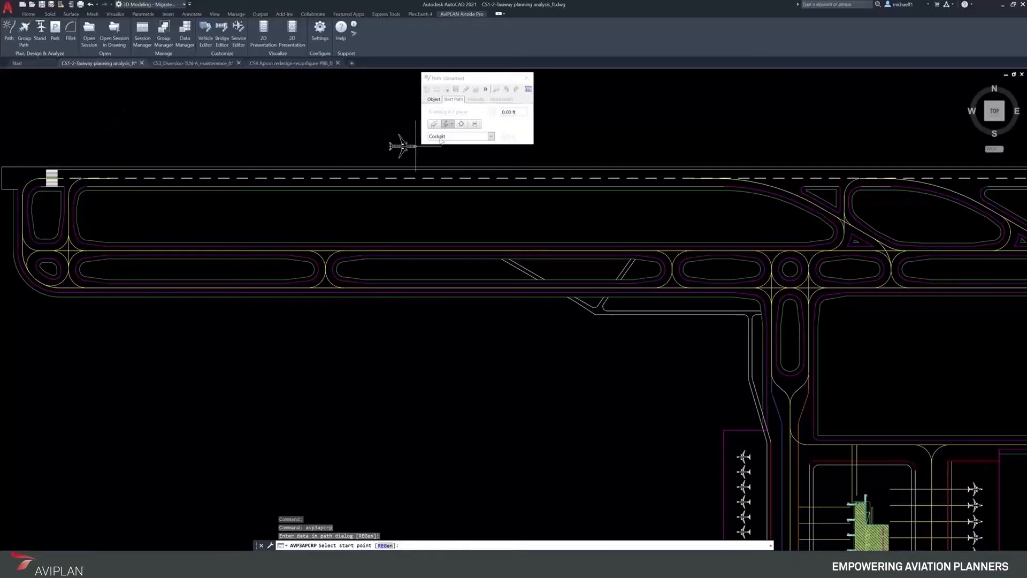
click(490, 137)
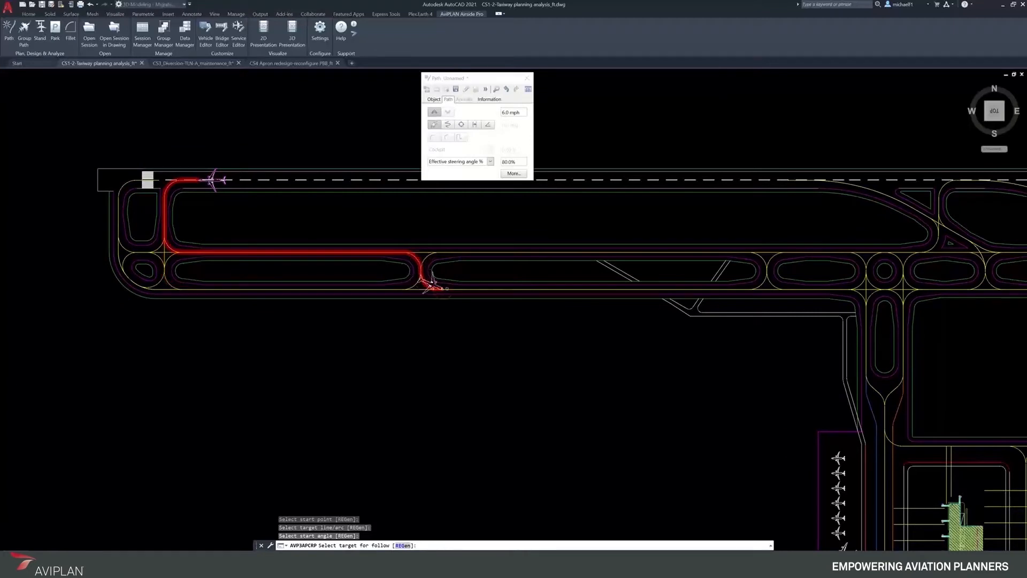
Step: Follow the taxiway markings into the apron, then finish the path to open saving
click(864, 304)
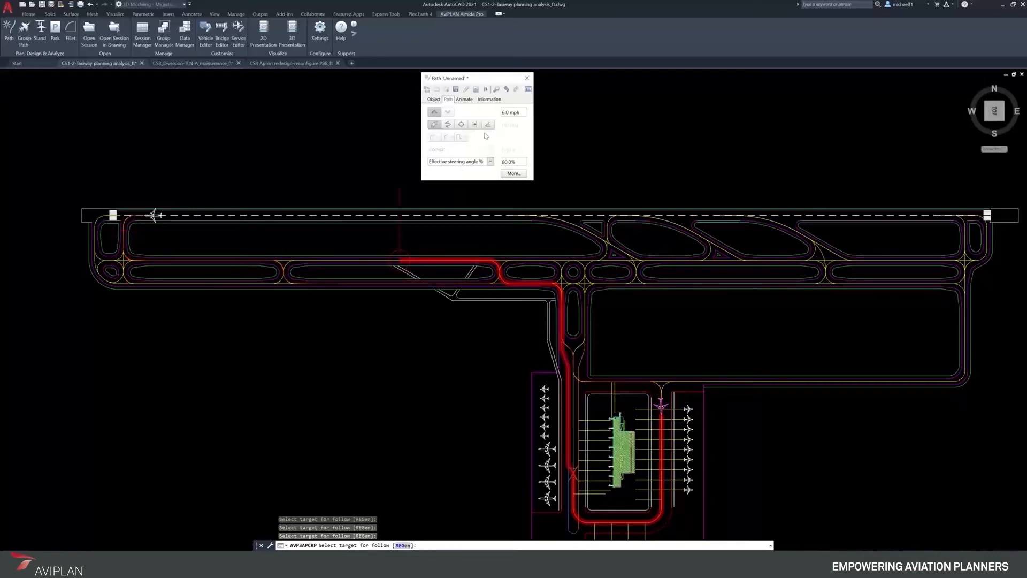
mouse_move(482, 135)
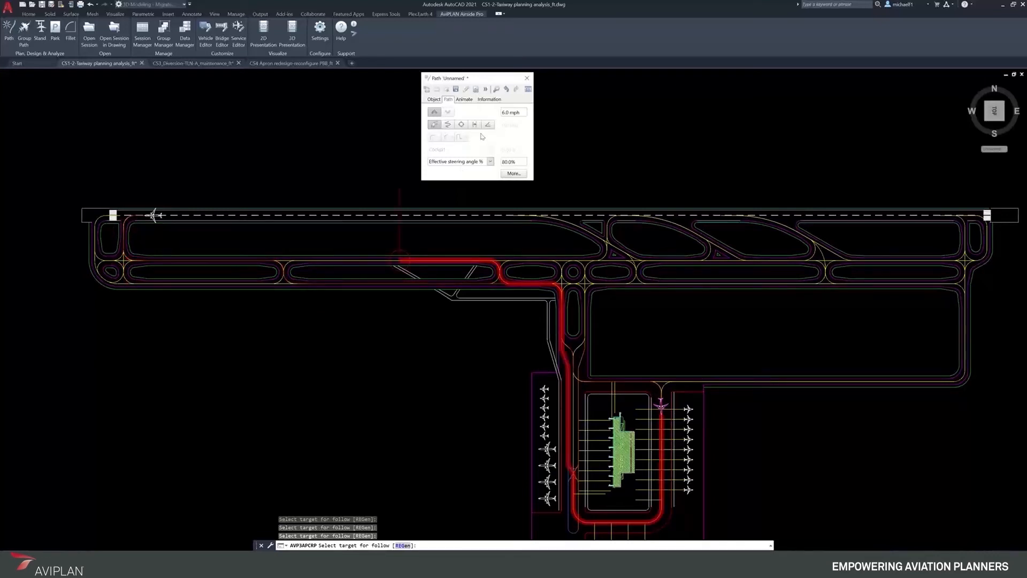
click(447, 89)
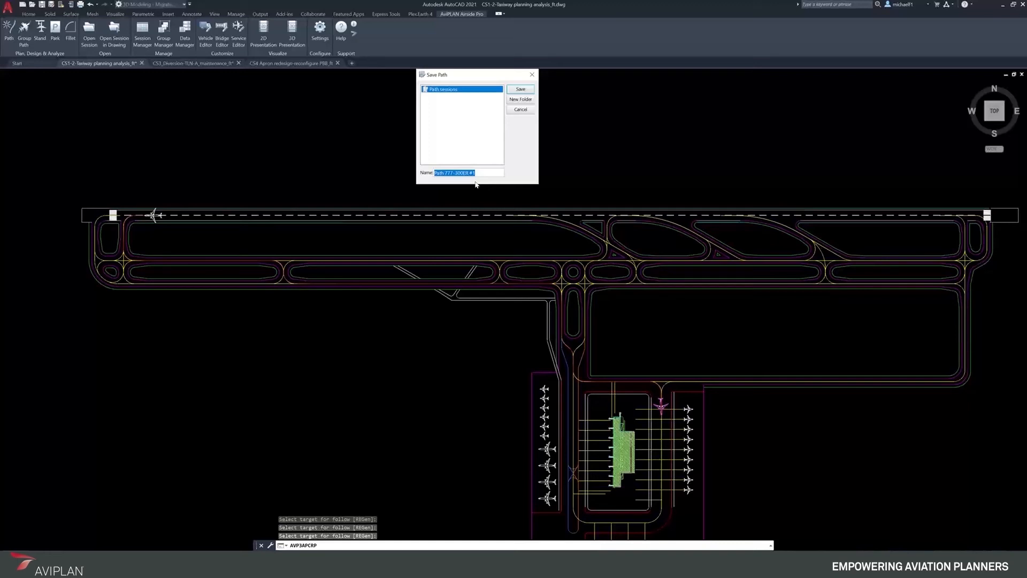
Step: Type a custom path name with '773' and 'Taxilanbe', deleting a typo character
text(773 Rwy to)
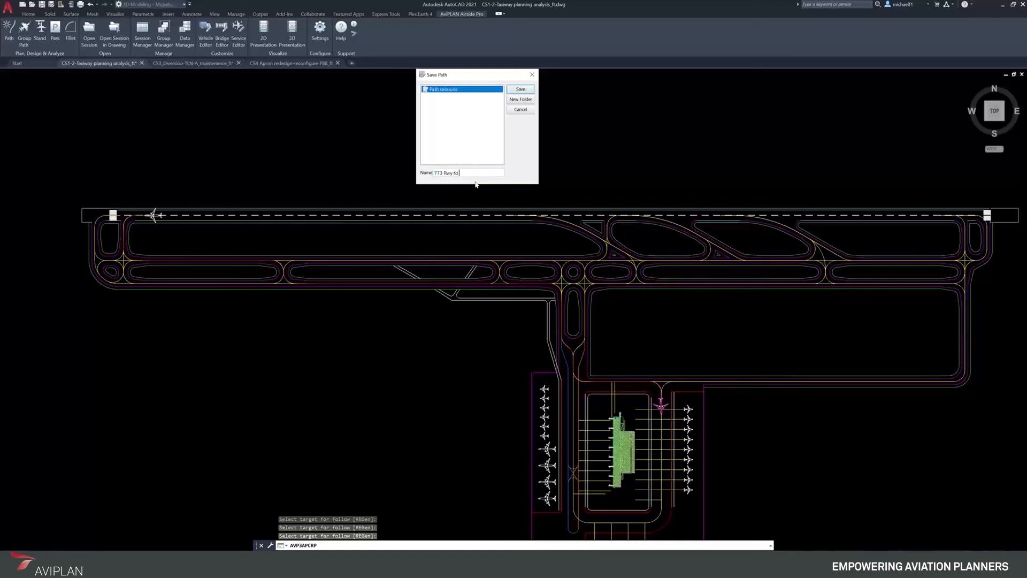
text(Taxilanbe)
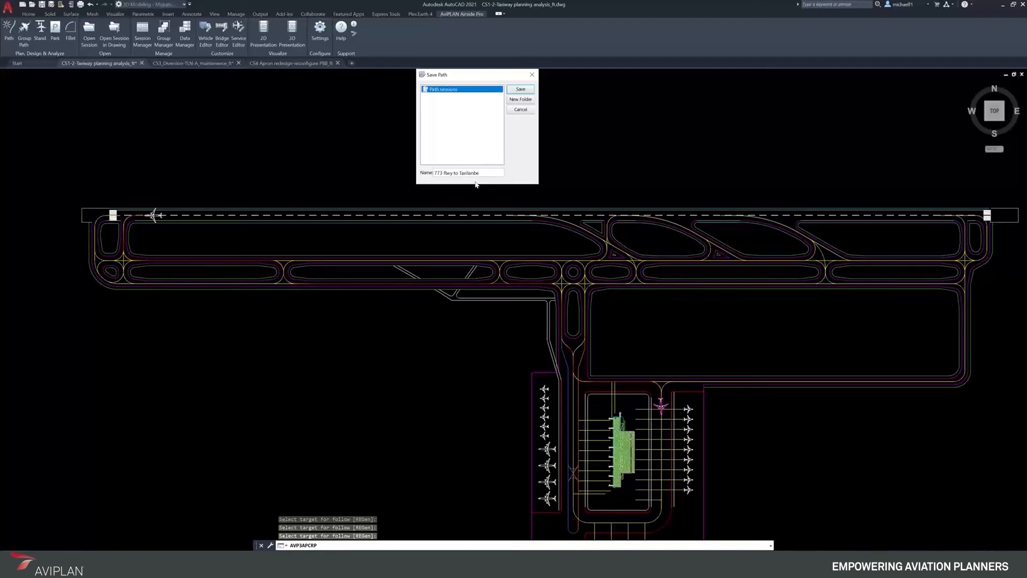
key(Backspace)
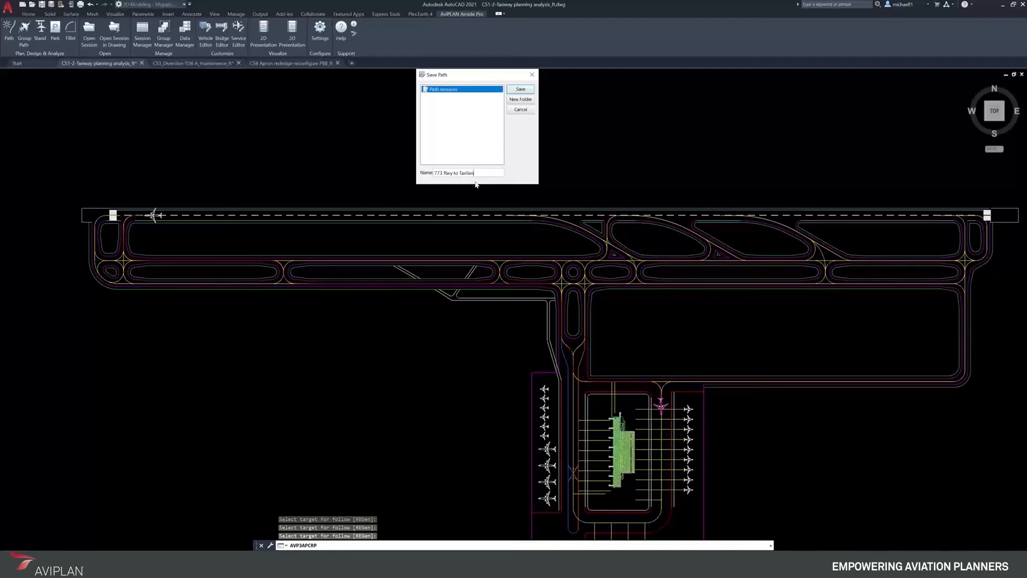